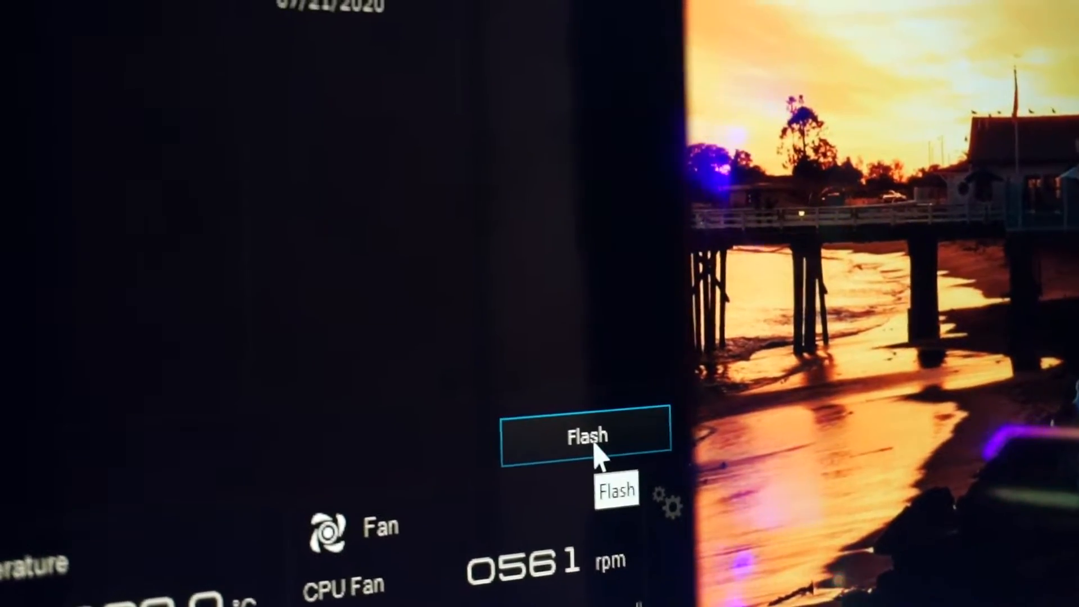
Step: Start the EZ Update flash, reaching the prompt to update BIOS to 0707
left_click(583, 434)
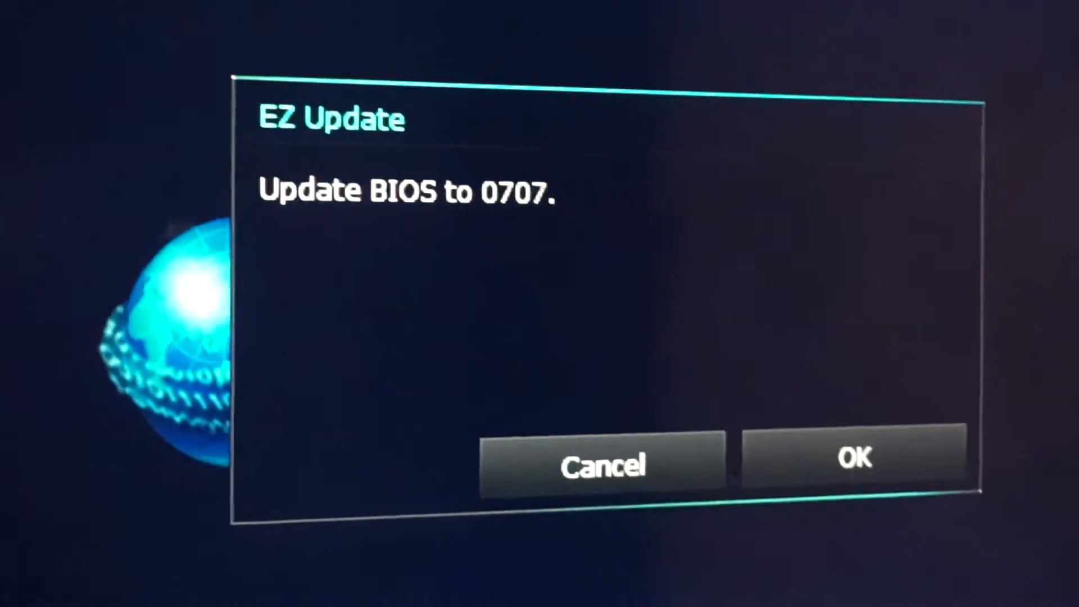
left_click(856, 458)
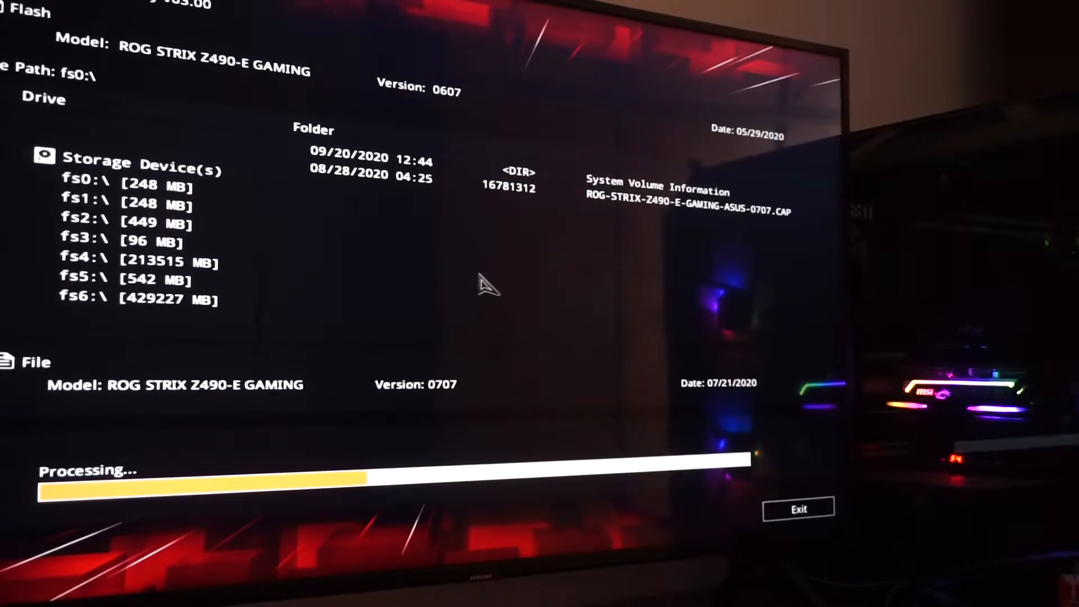